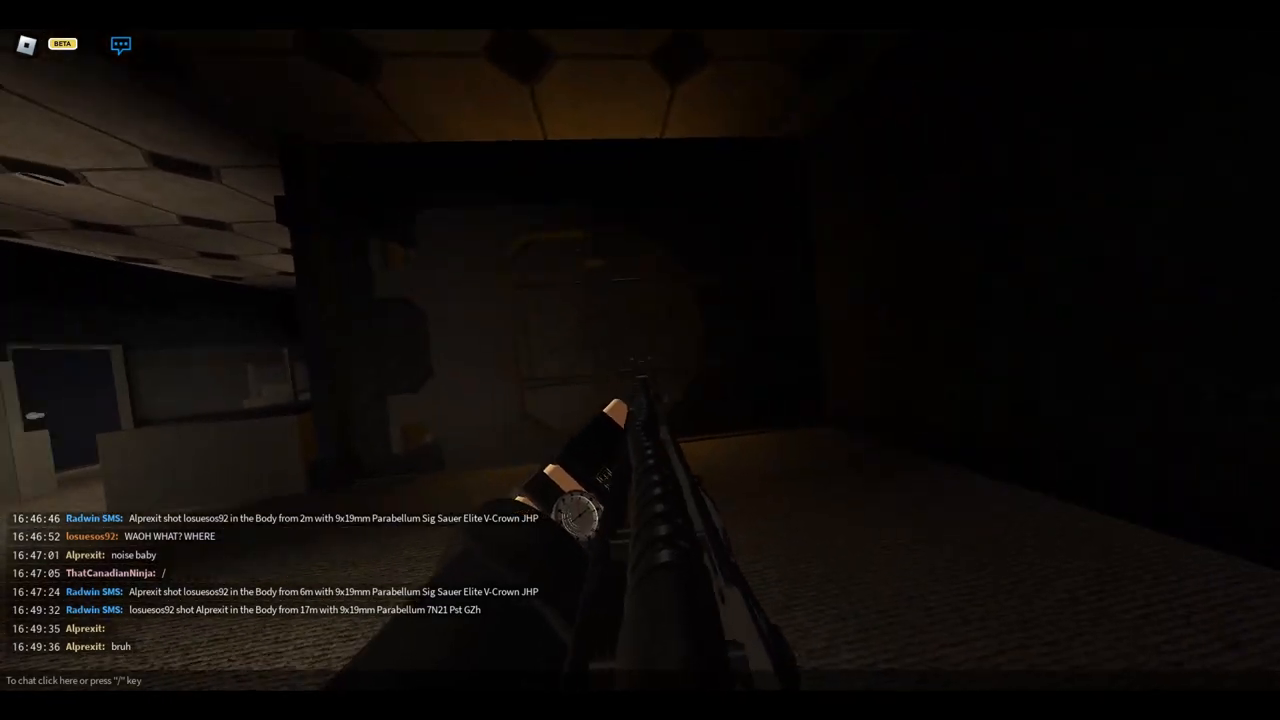
mouse_move(640, 360)
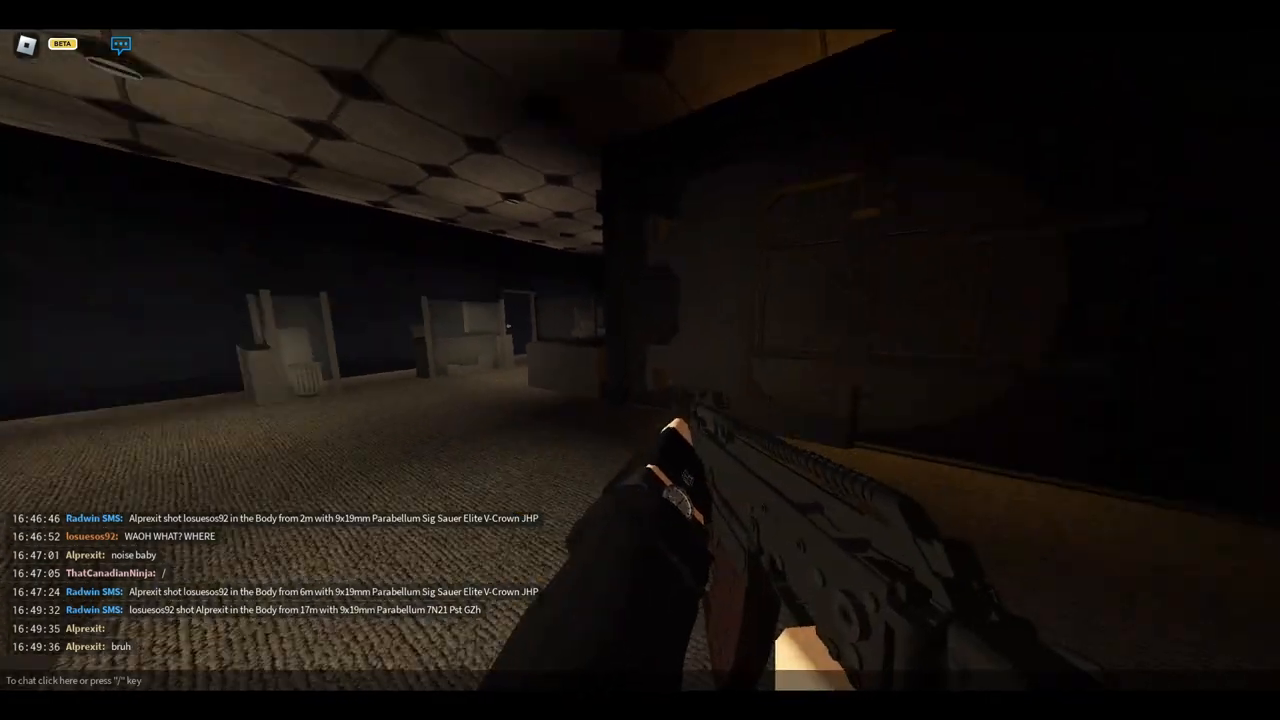
- Bring up the inventory briefly before crossing the bank lobby toward the teller windows
key("tab")
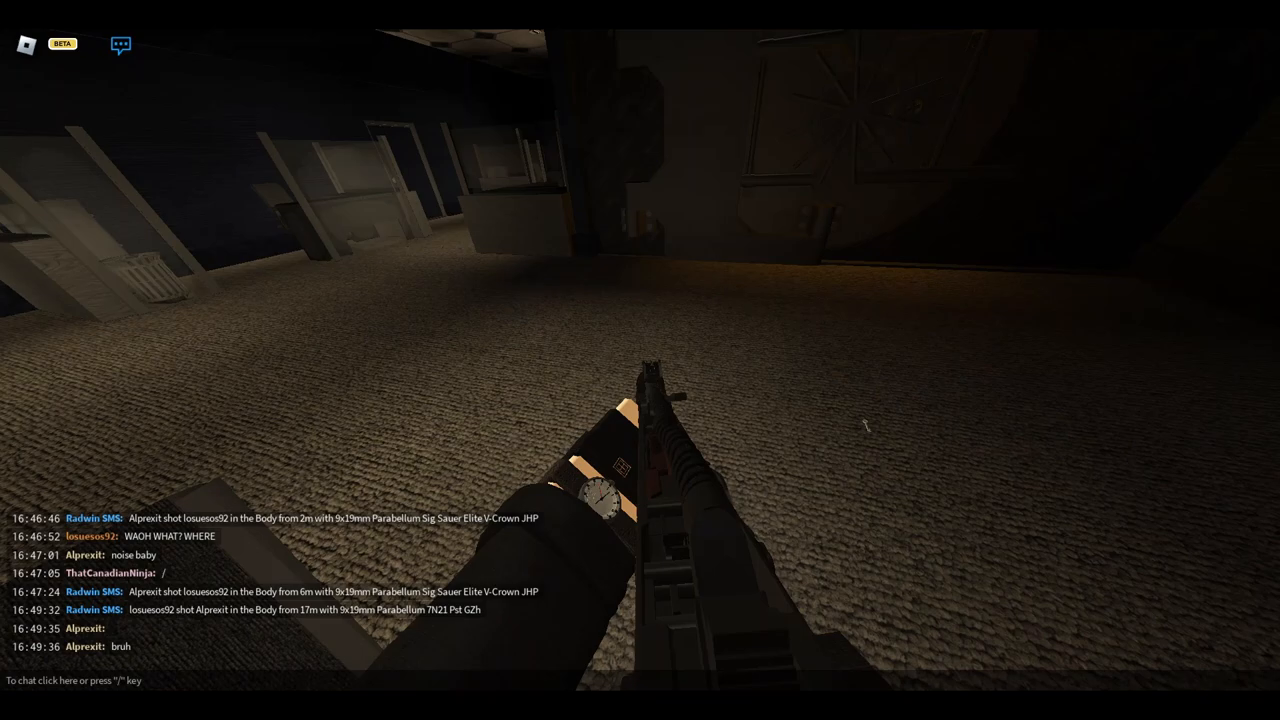
mouse_move(640, 360)
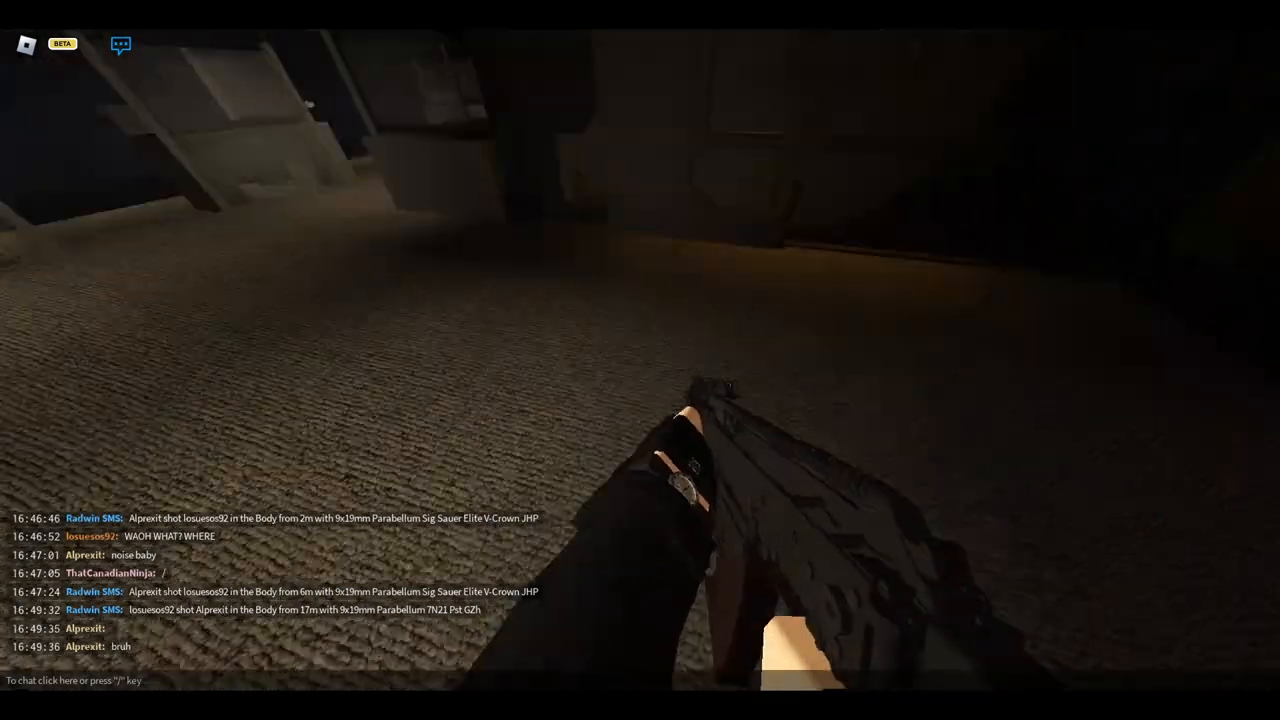
mouse_move(640, 360)
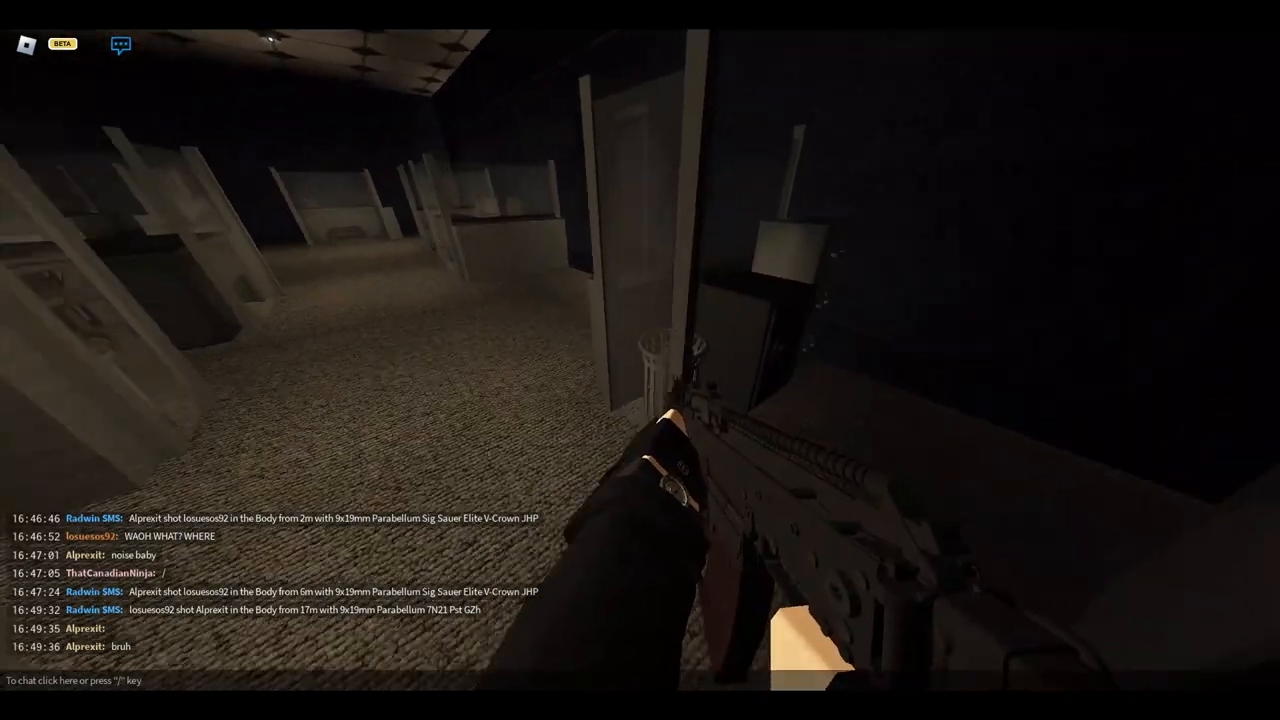
mouse_move(640, 360)
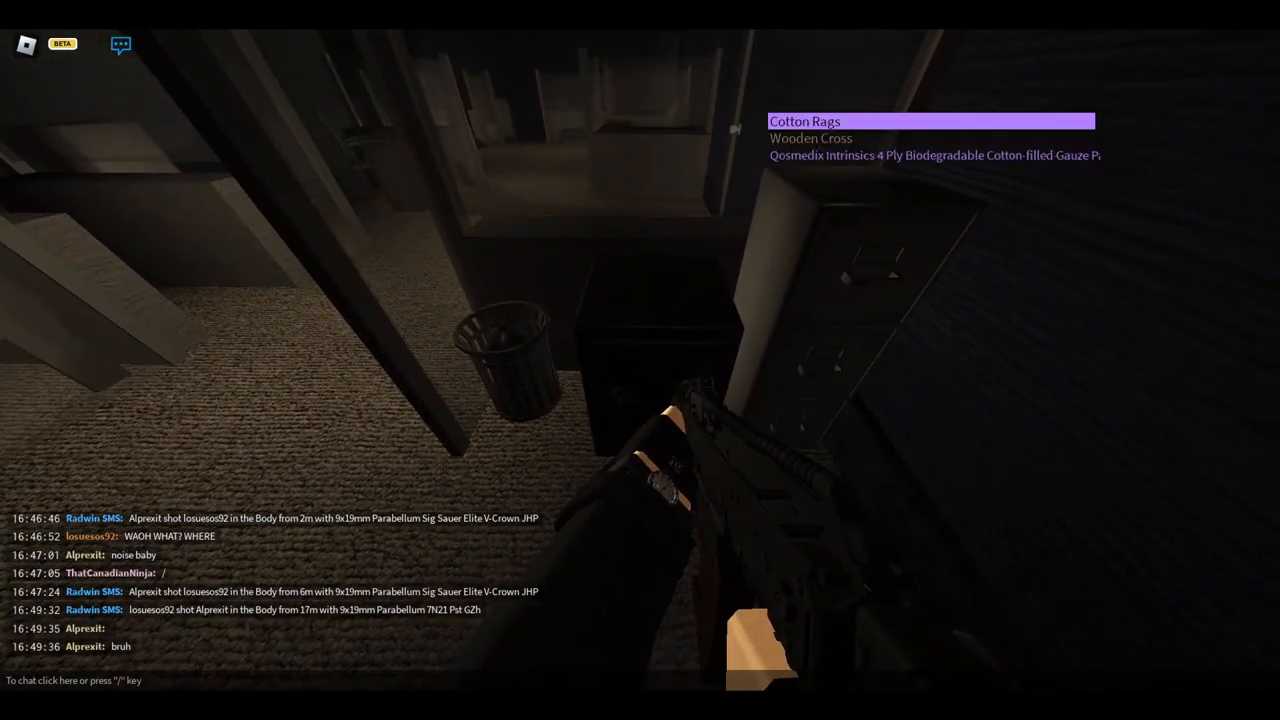
mouse_move(640, 360)
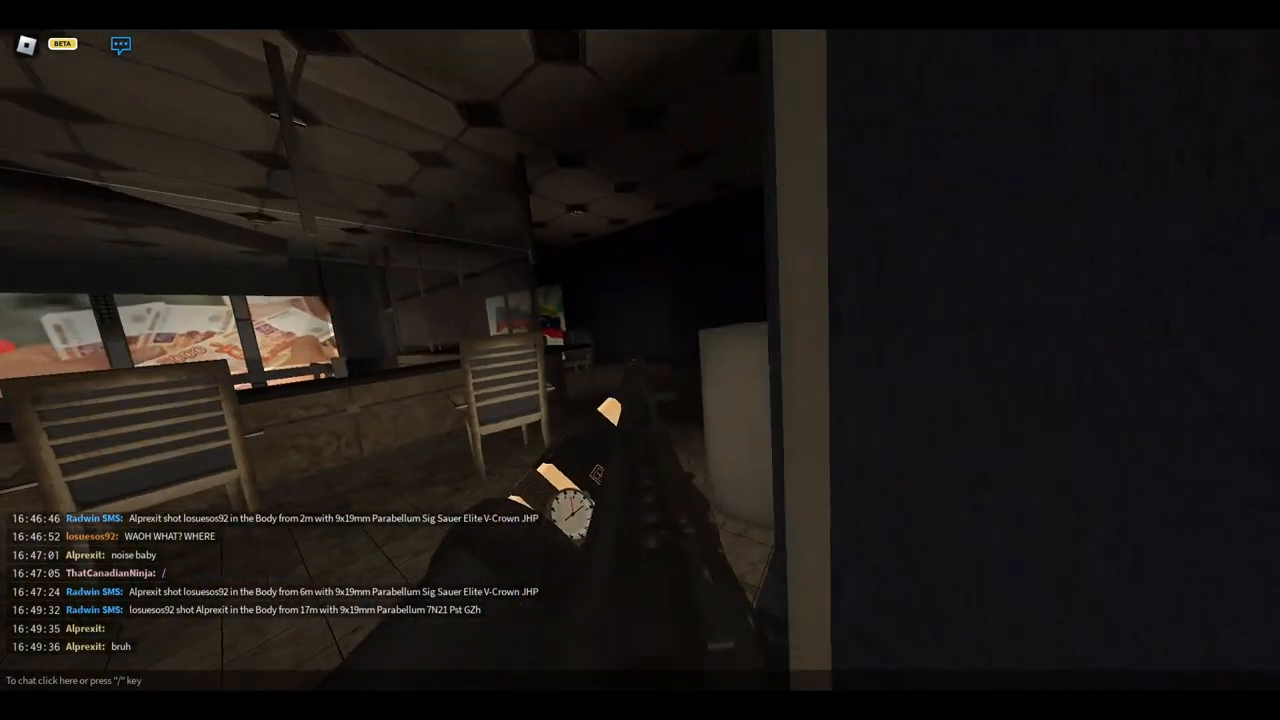
mouse_move(640, 360)
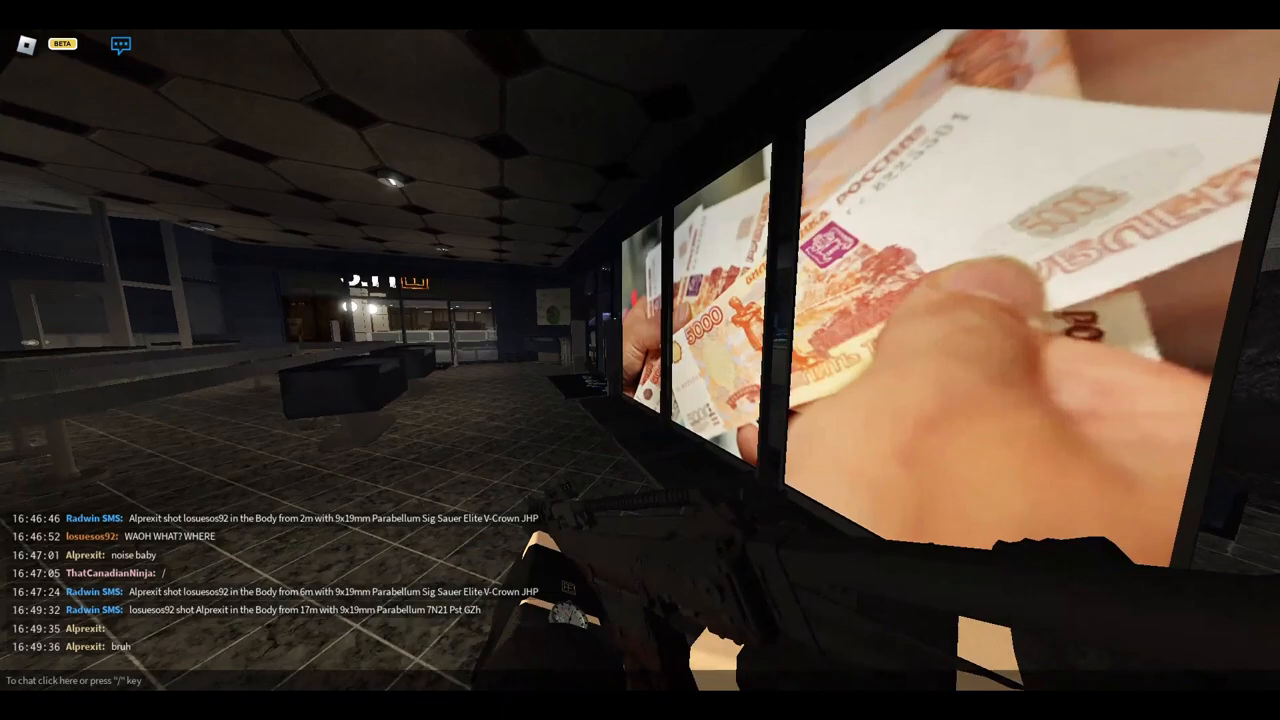
mouse_move(640, 360)
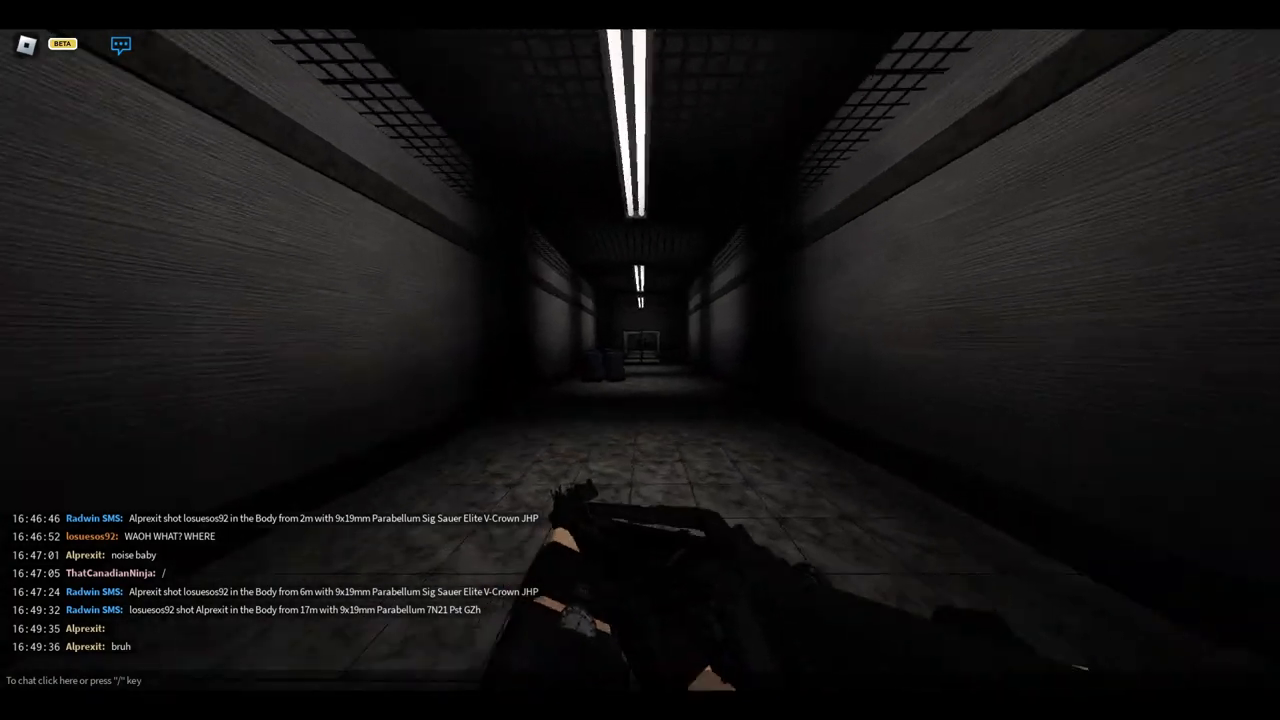
mouse_move(640, 360)
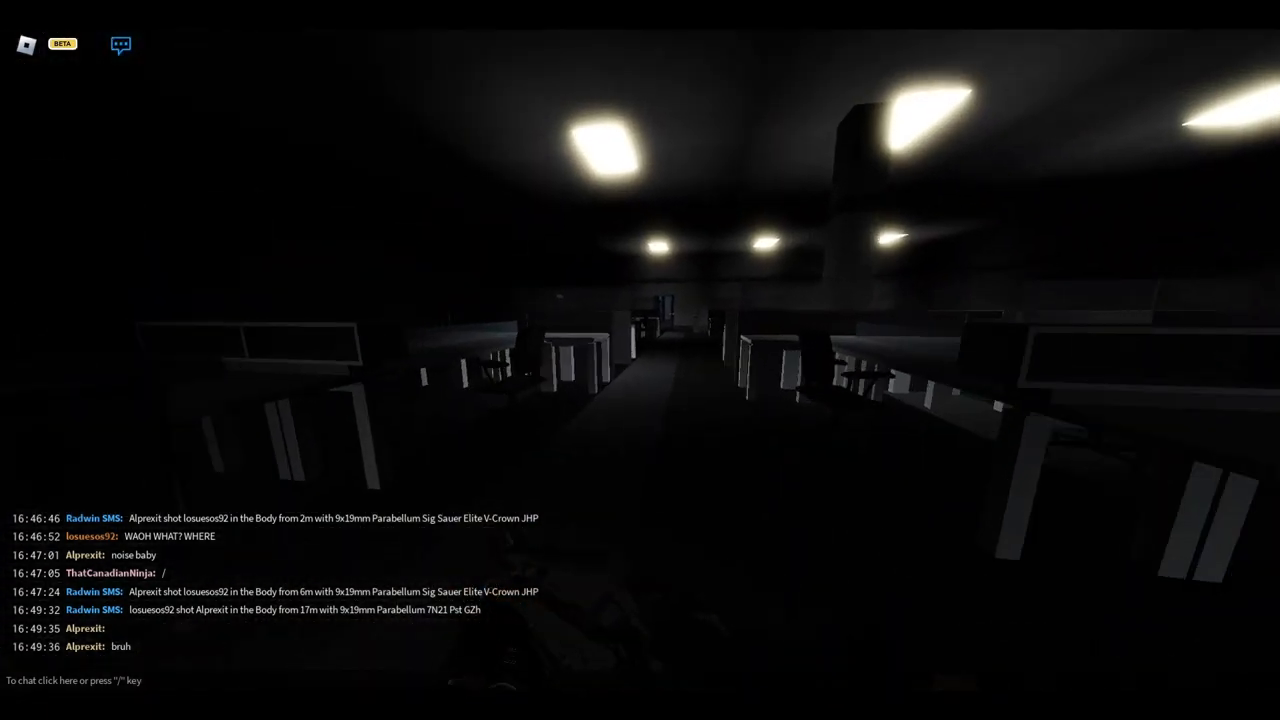
mouse_move(640, 360)
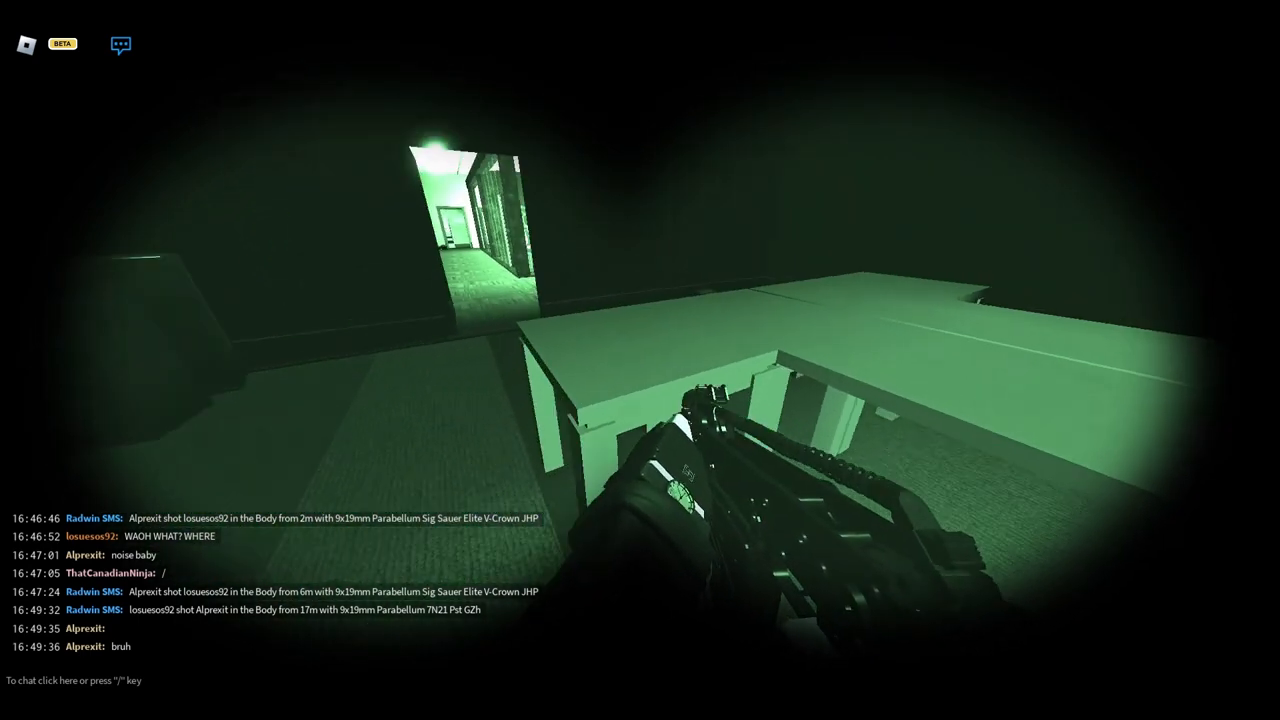
mouse_move(640, 360)
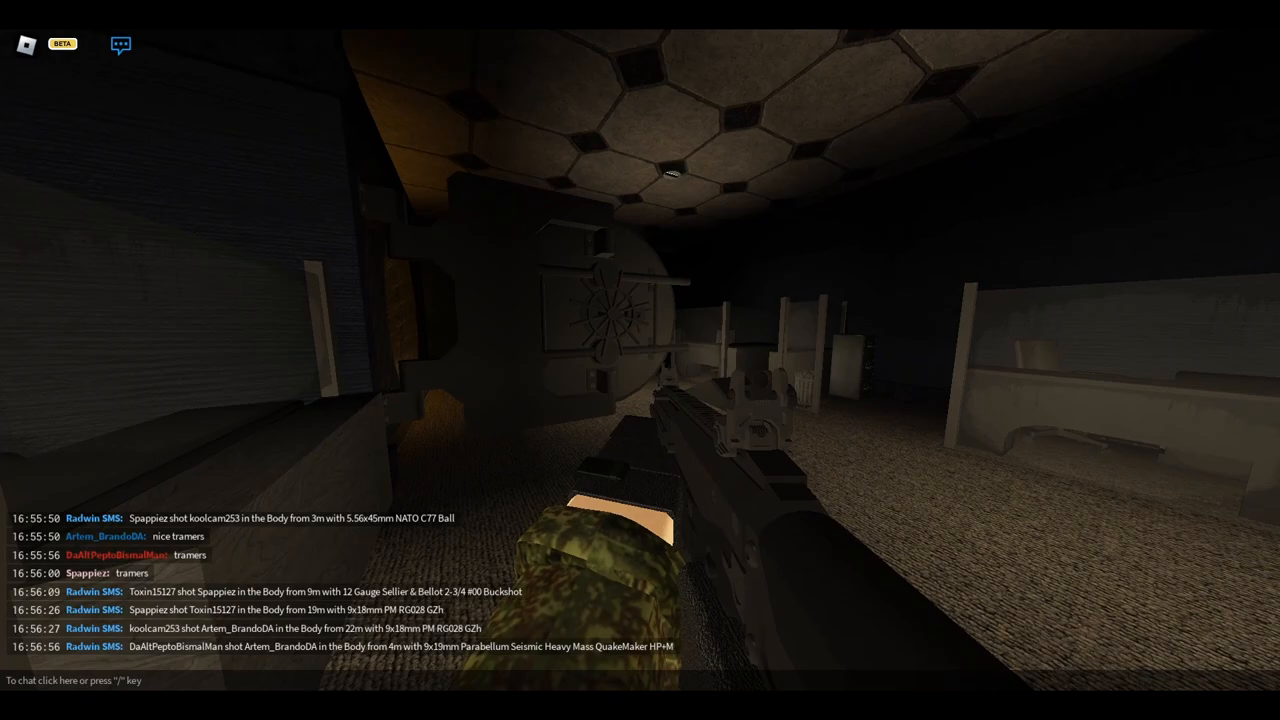
mouse_move(640, 360)
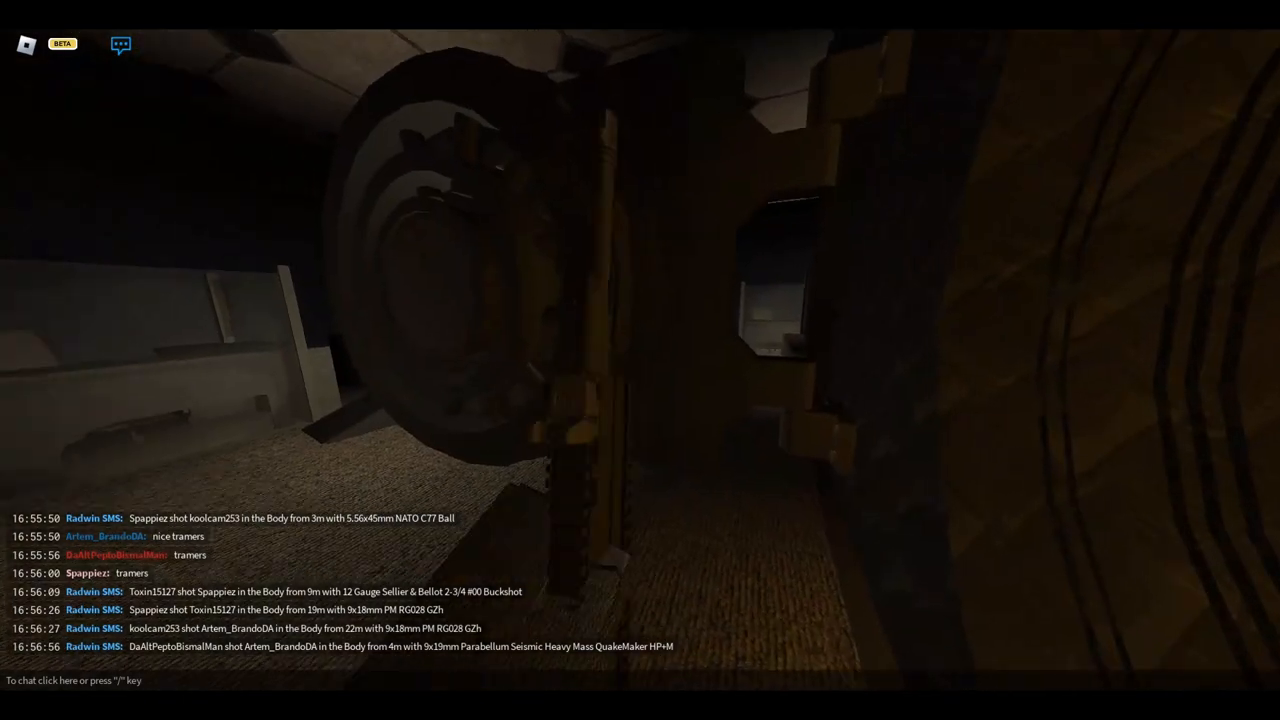
mouse_move(640, 360)
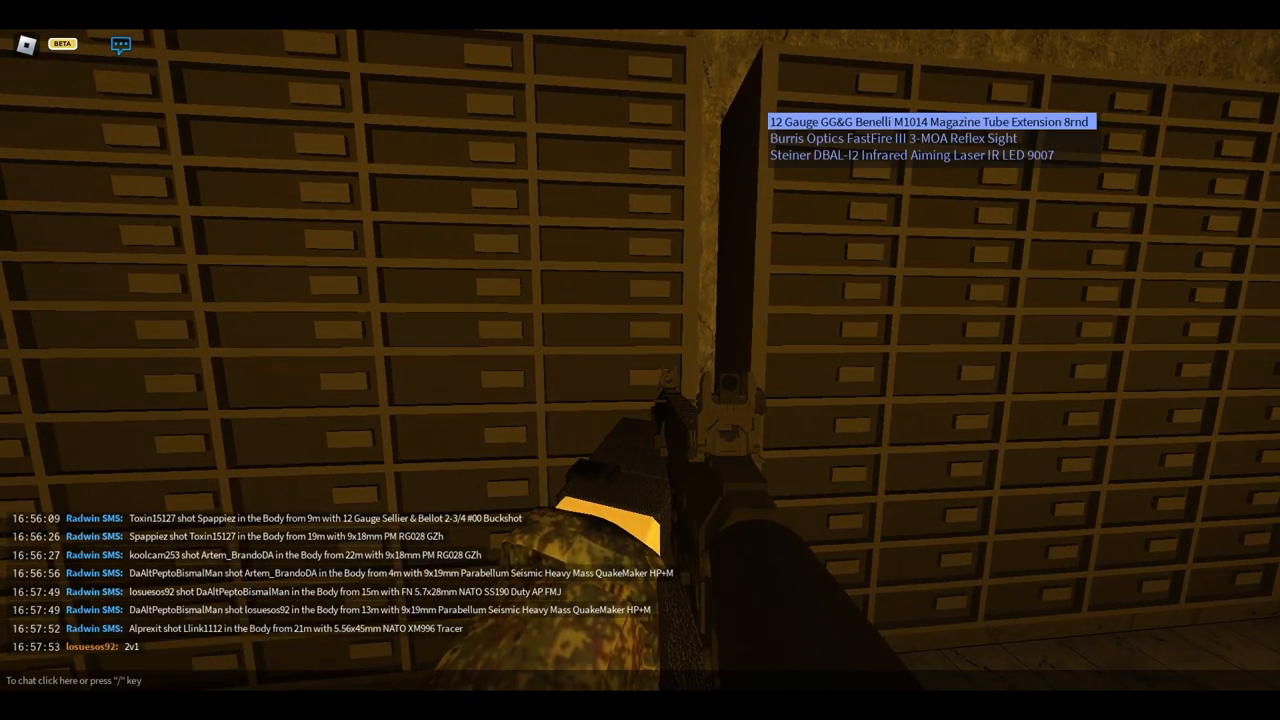
mouse_move(640, 360)
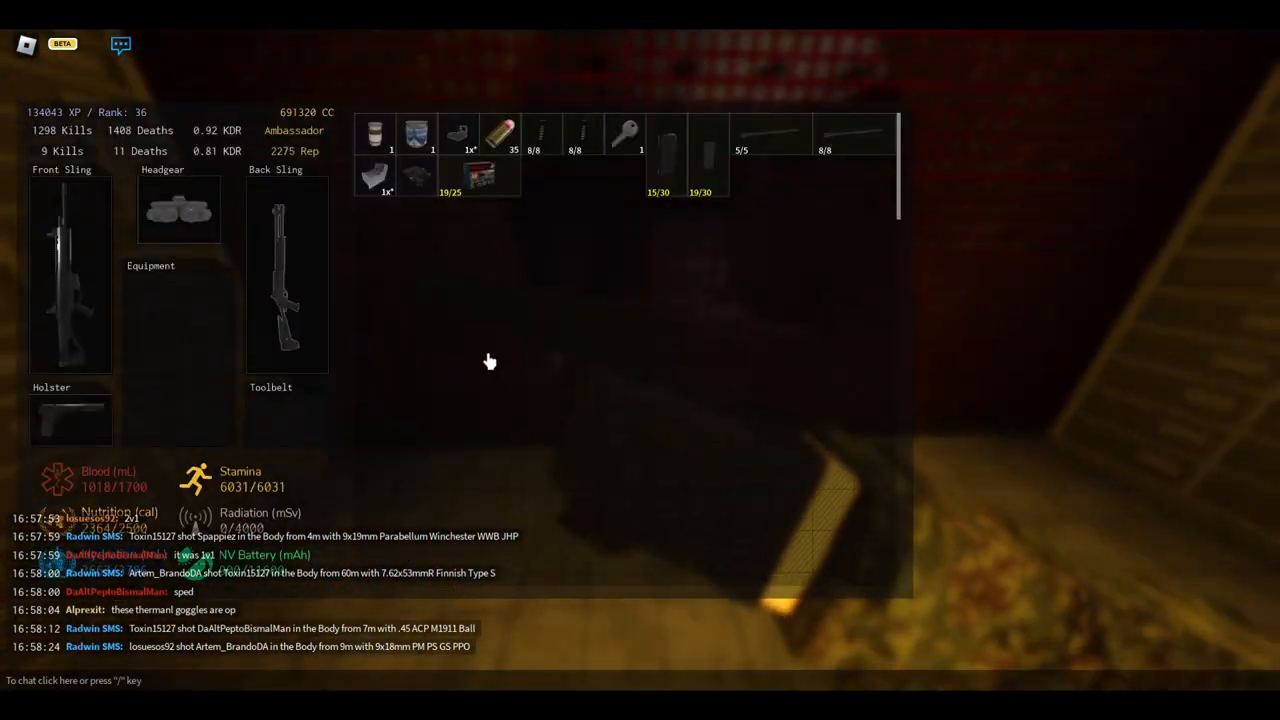
mouse_move(592, 218)
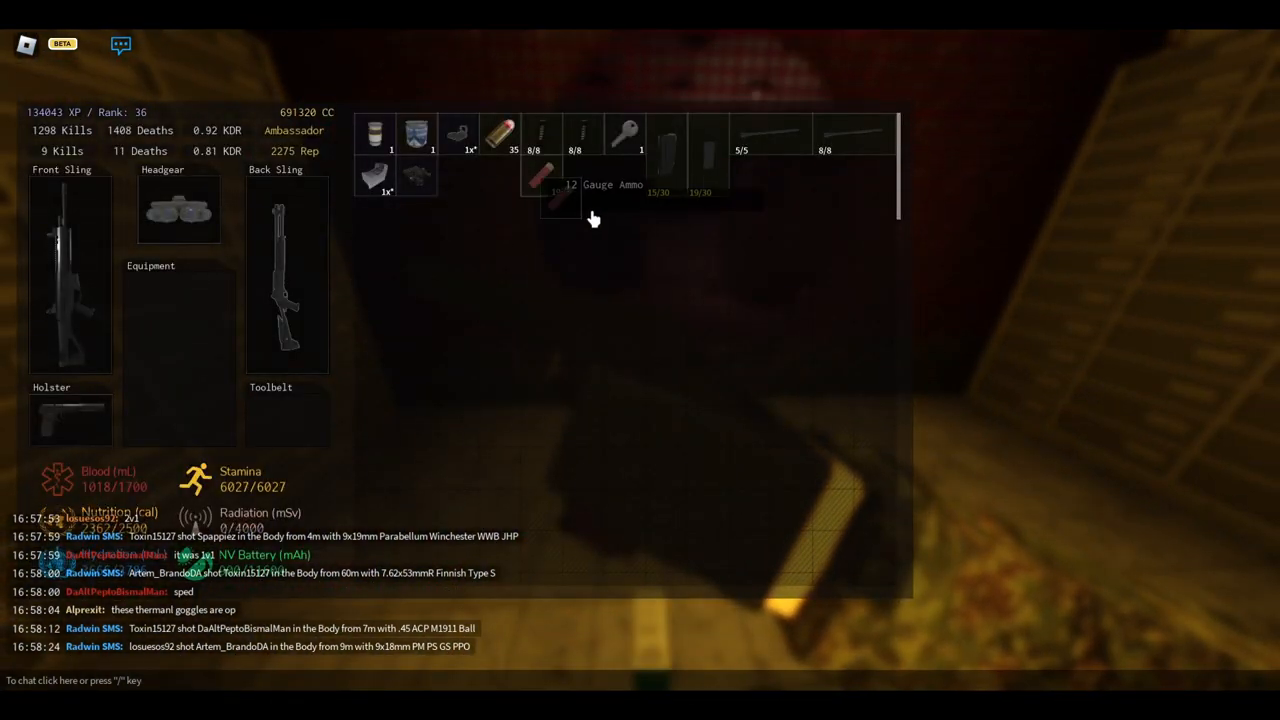
- Move the 12 Gauge Ammo to a new slot and dismiss the L1A1 SLR's options unchanged
left_click_drag(560, 184, 850, 190)
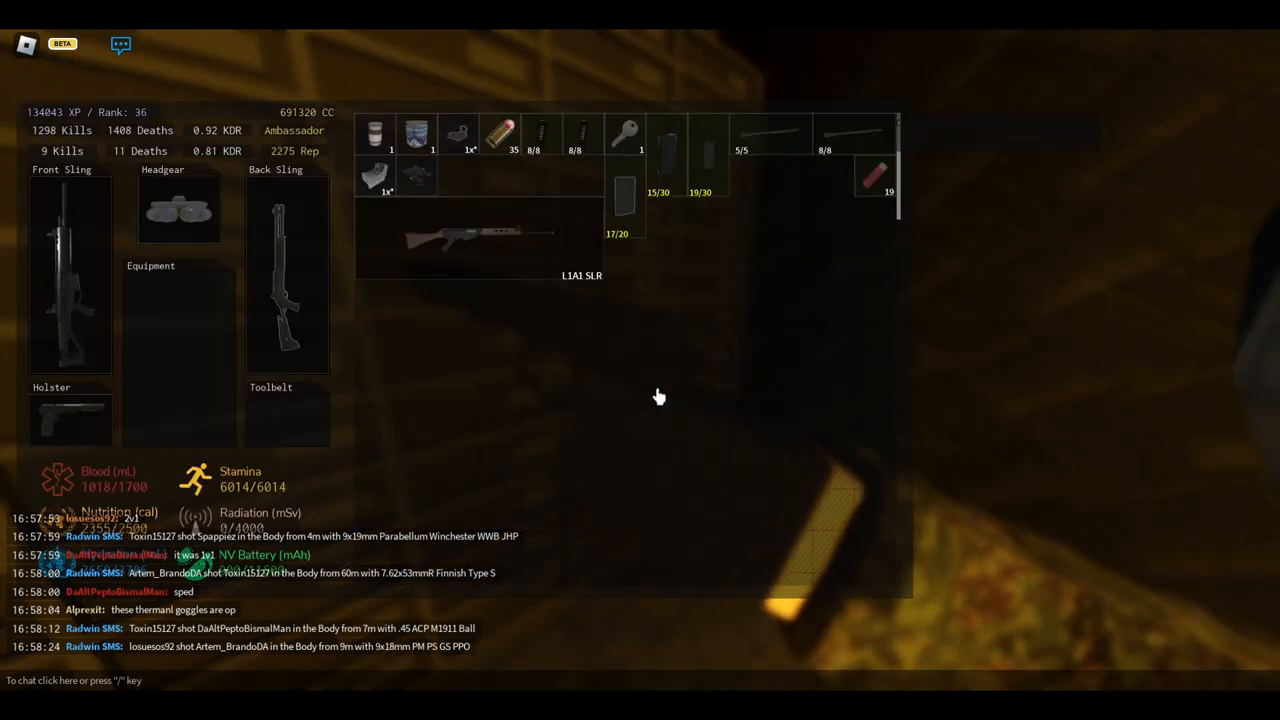
right_click(480, 236)
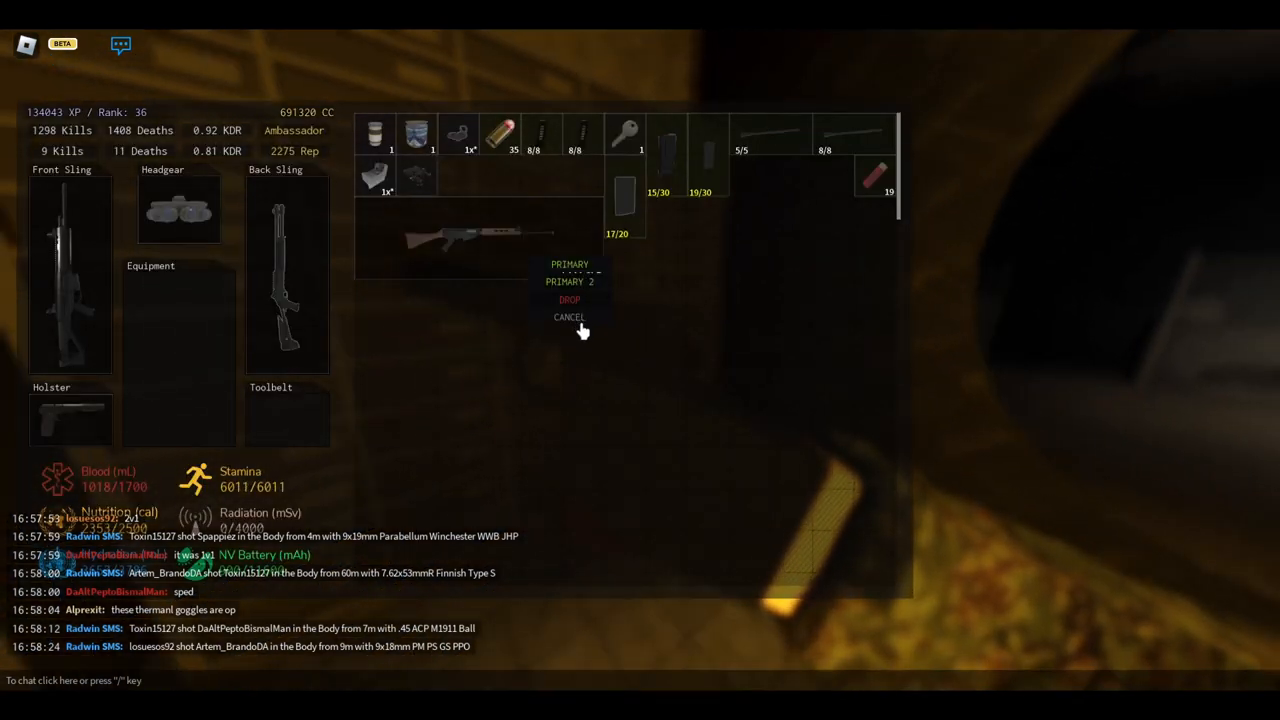
left_click(568, 316)
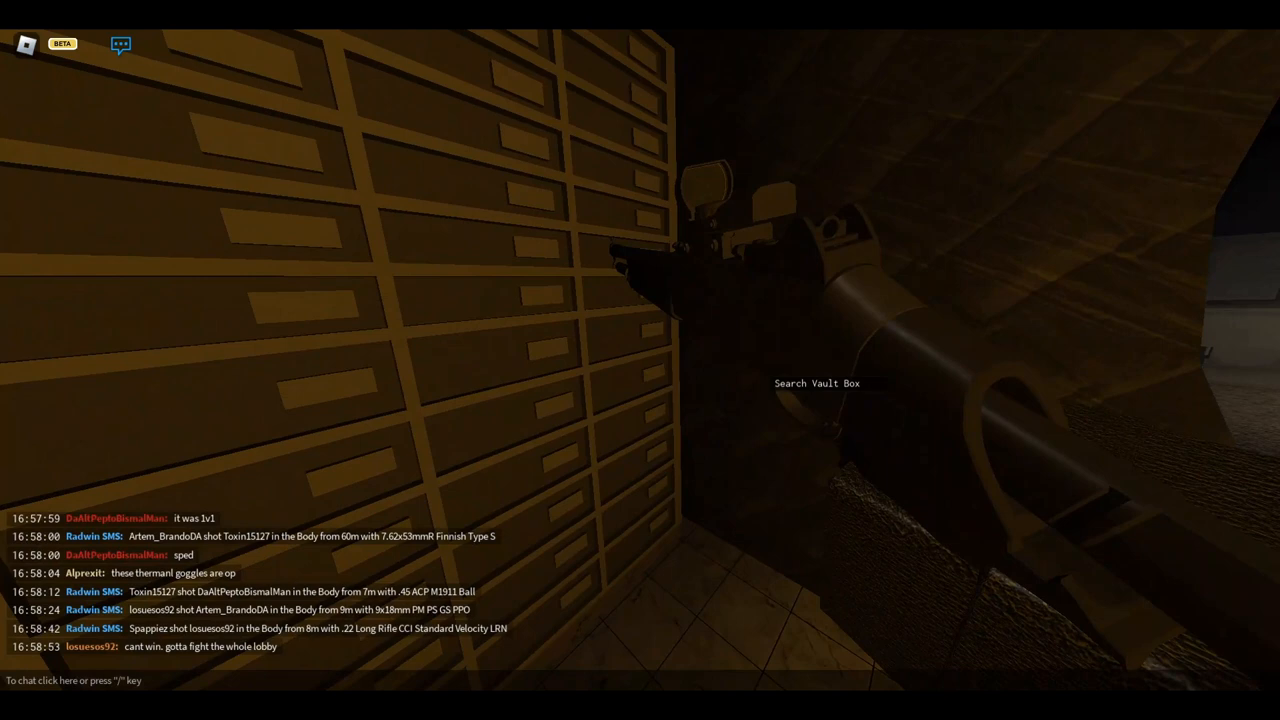
mouse_move(640, 360)
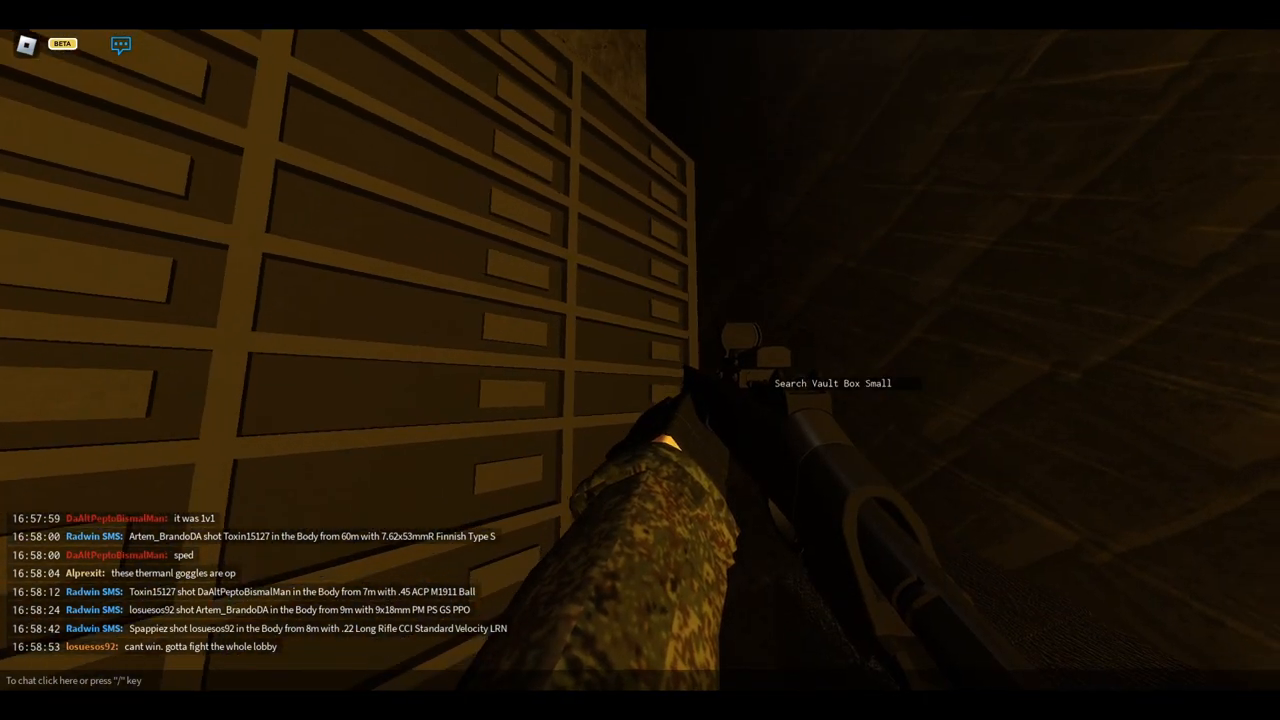
mouse_move(640, 360)
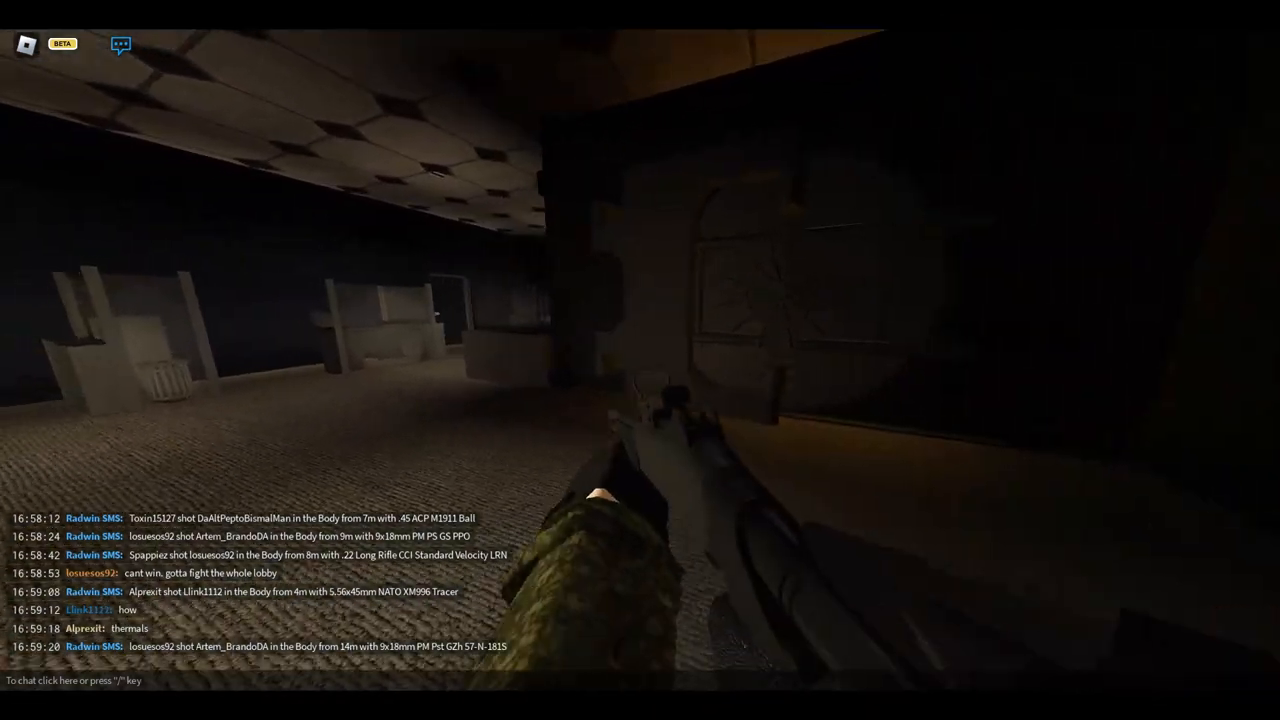
mouse_move(640, 360)
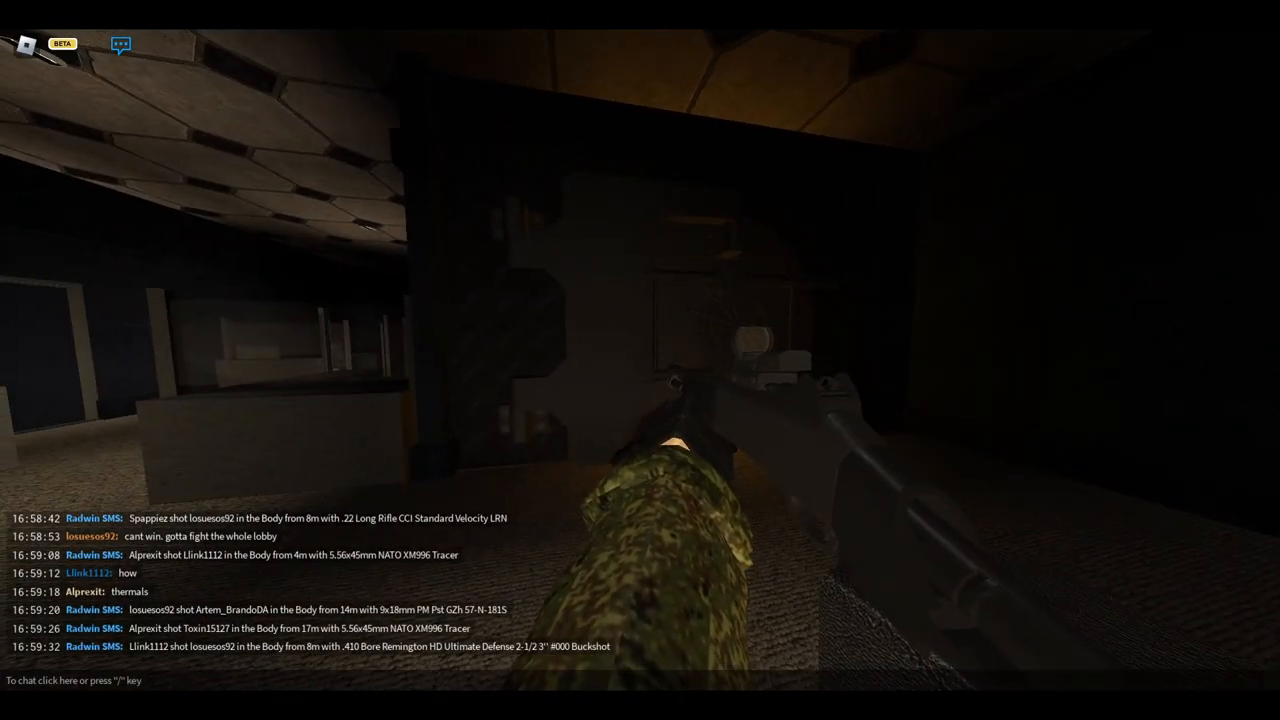
mouse_move(640, 300)
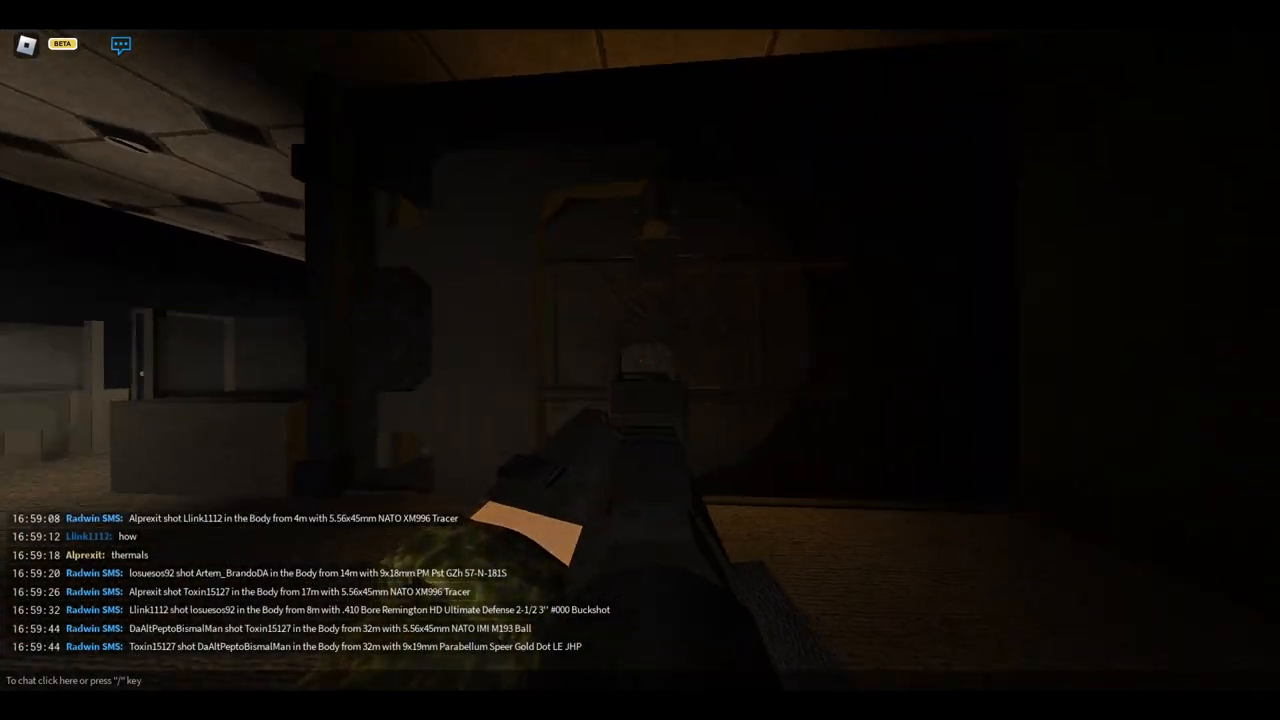
mouse_move(640, 360)
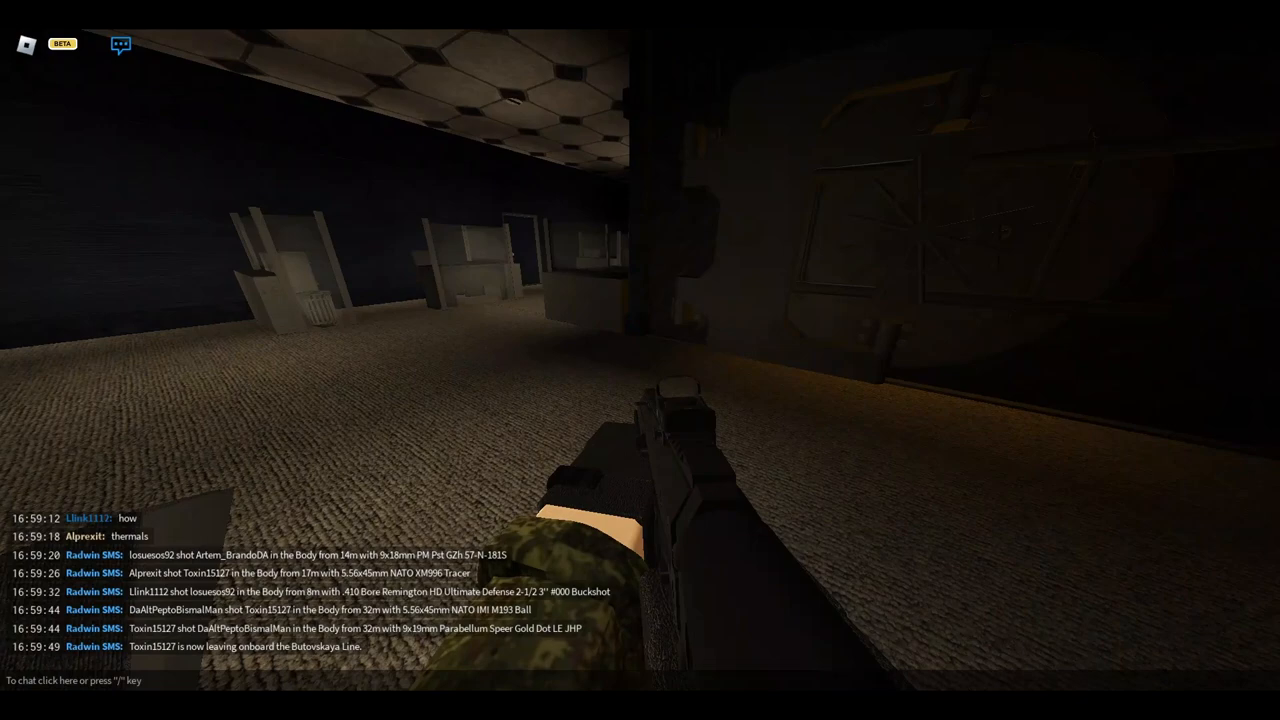
- Bring up the inventory in the bank hall to check the newly picked-up rifle
key("tab")
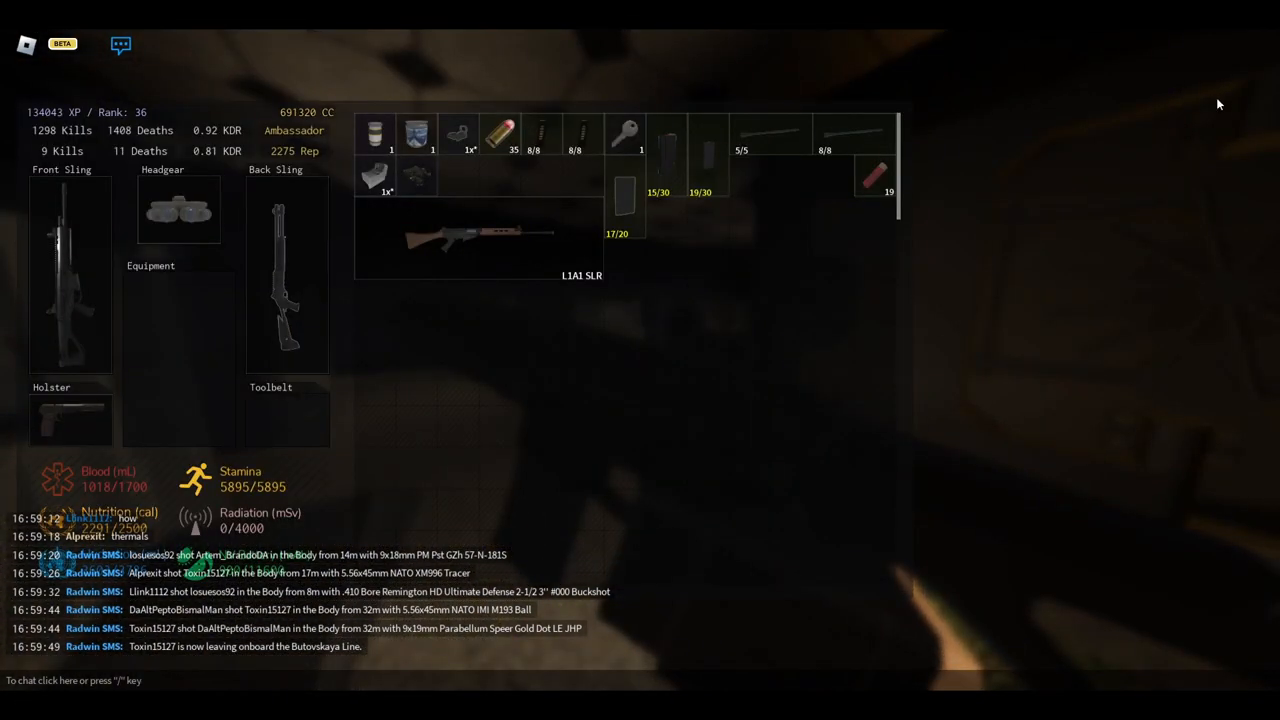